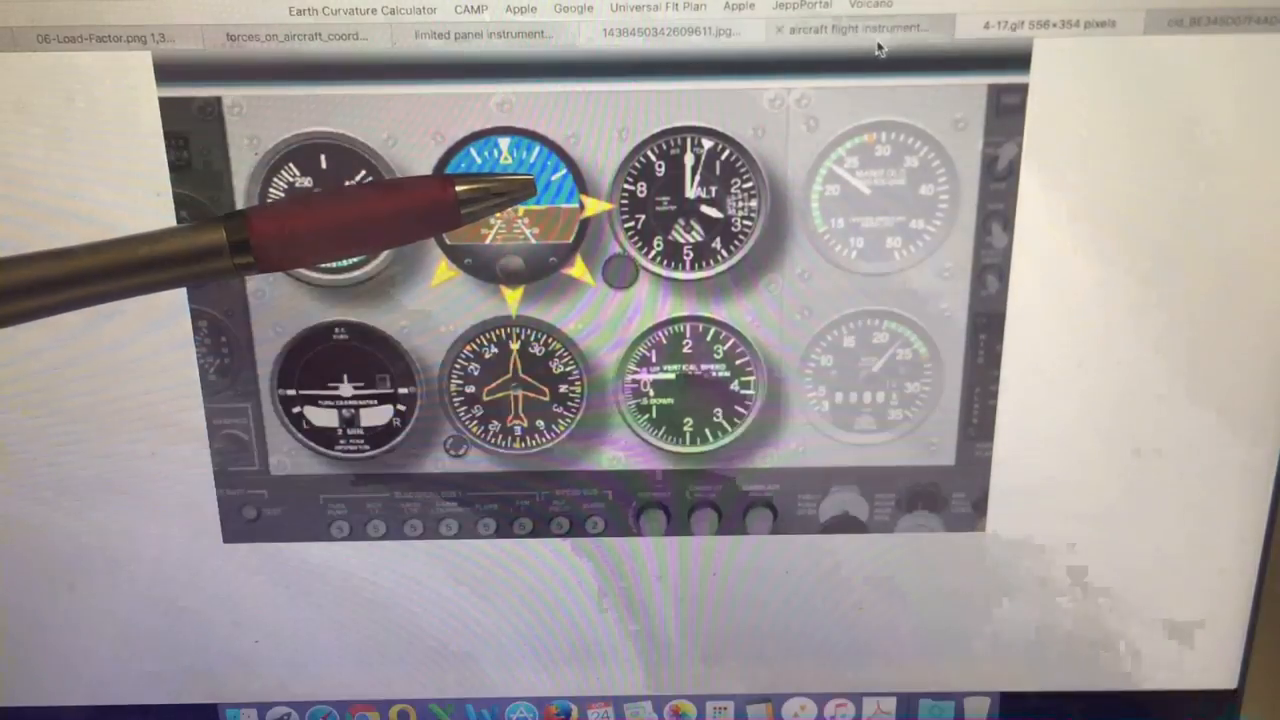
- Bring up the YouTube 'Artificial Horizon' video paused at 11:16 on the electric gyro diagram
click(667, 30)
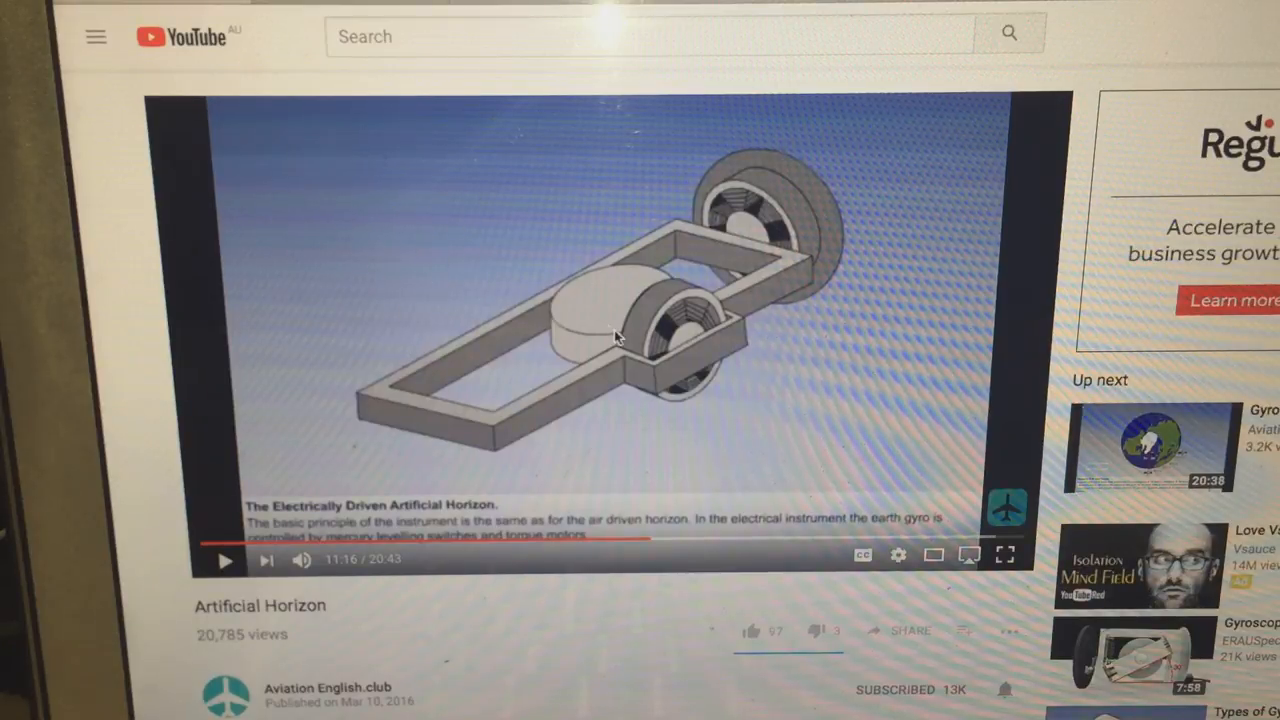
mouse_move(670, 345)
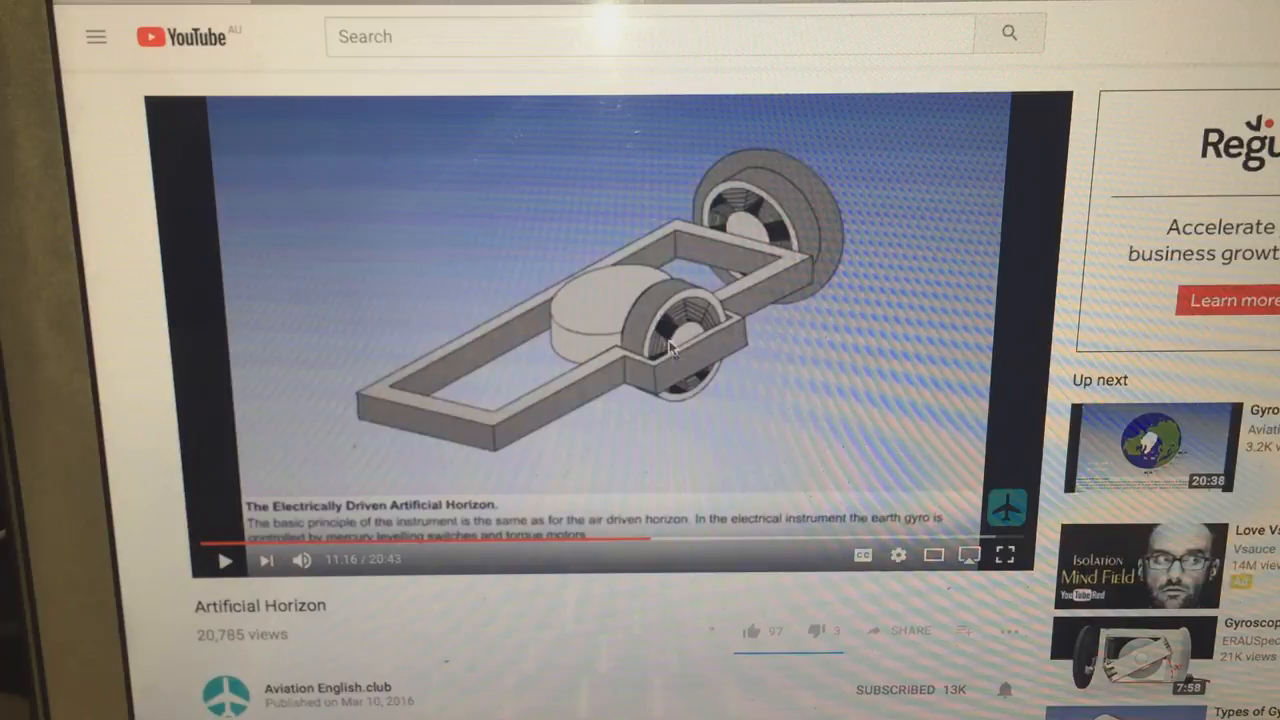
mouse_move(775, 265)
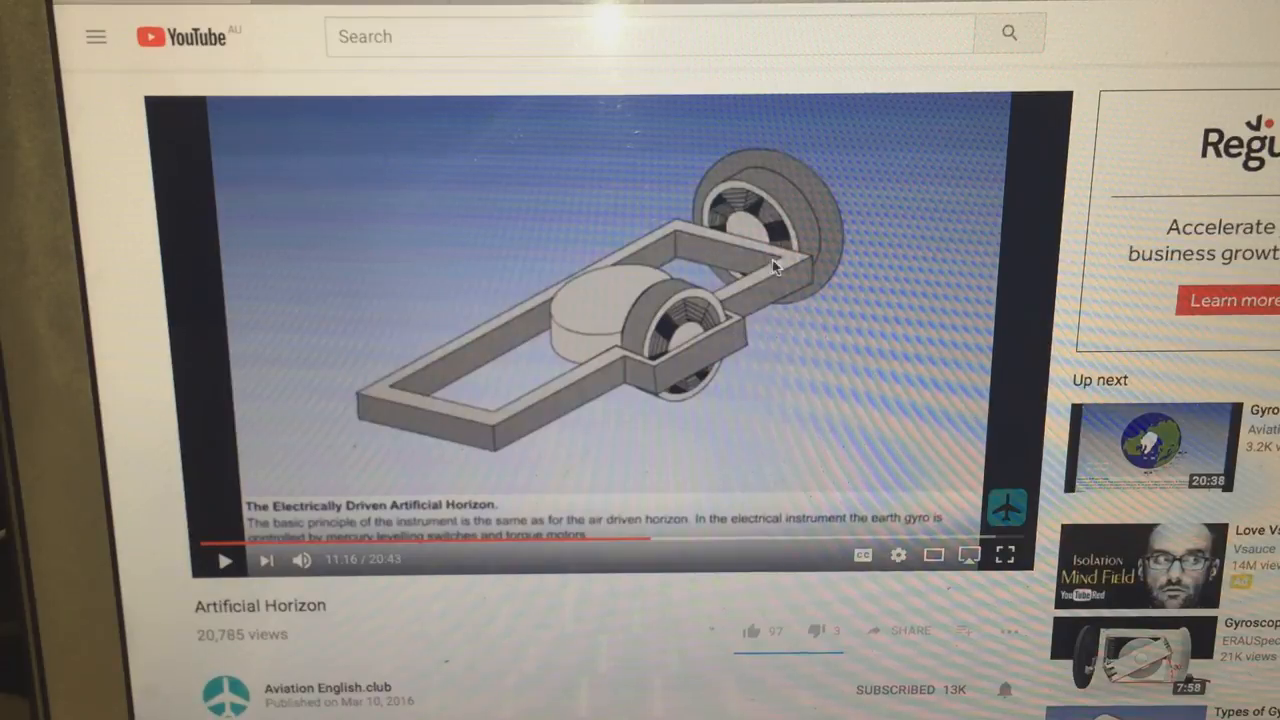
mouse_move(735, 265)
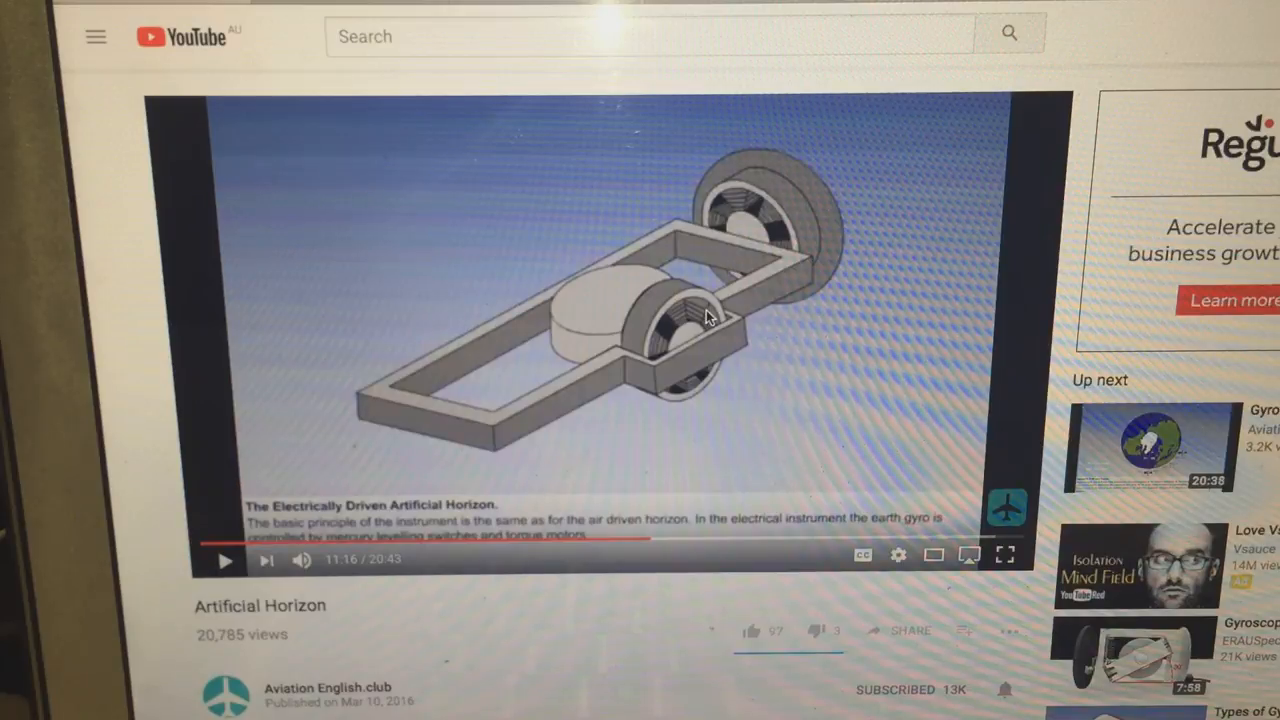
mouse_move(797, 220)
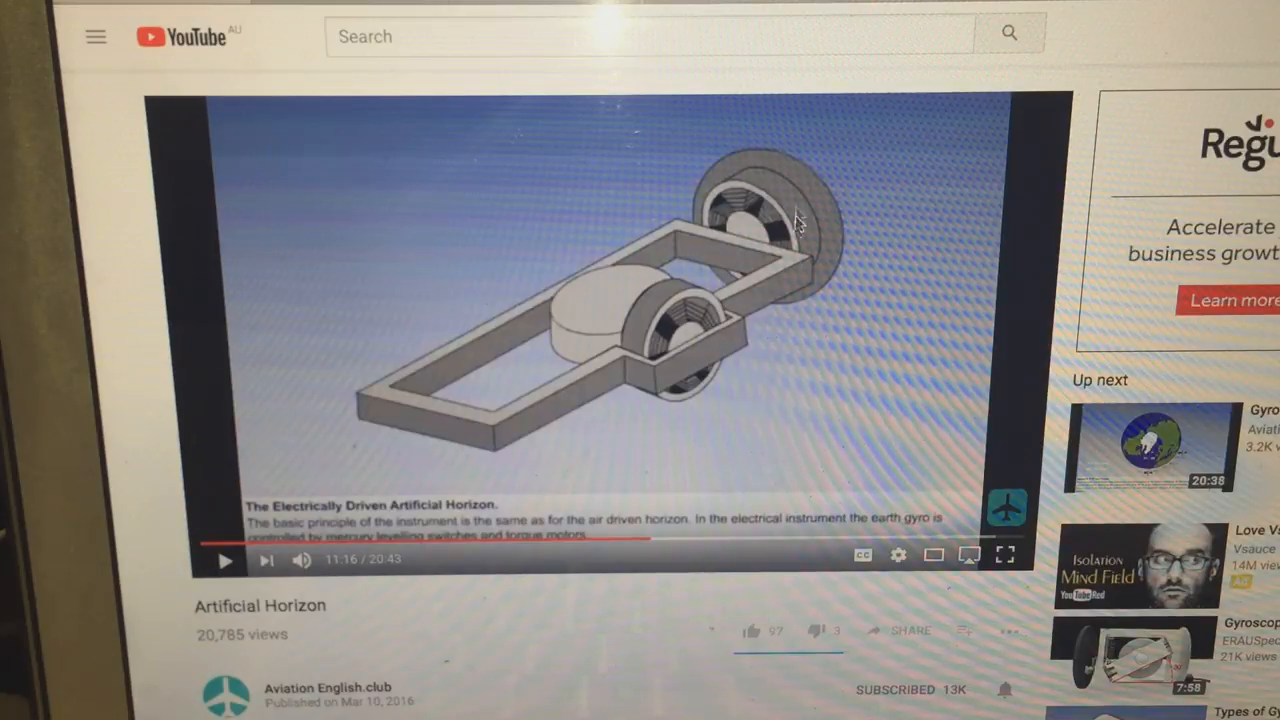
mouse_move(715, 432)
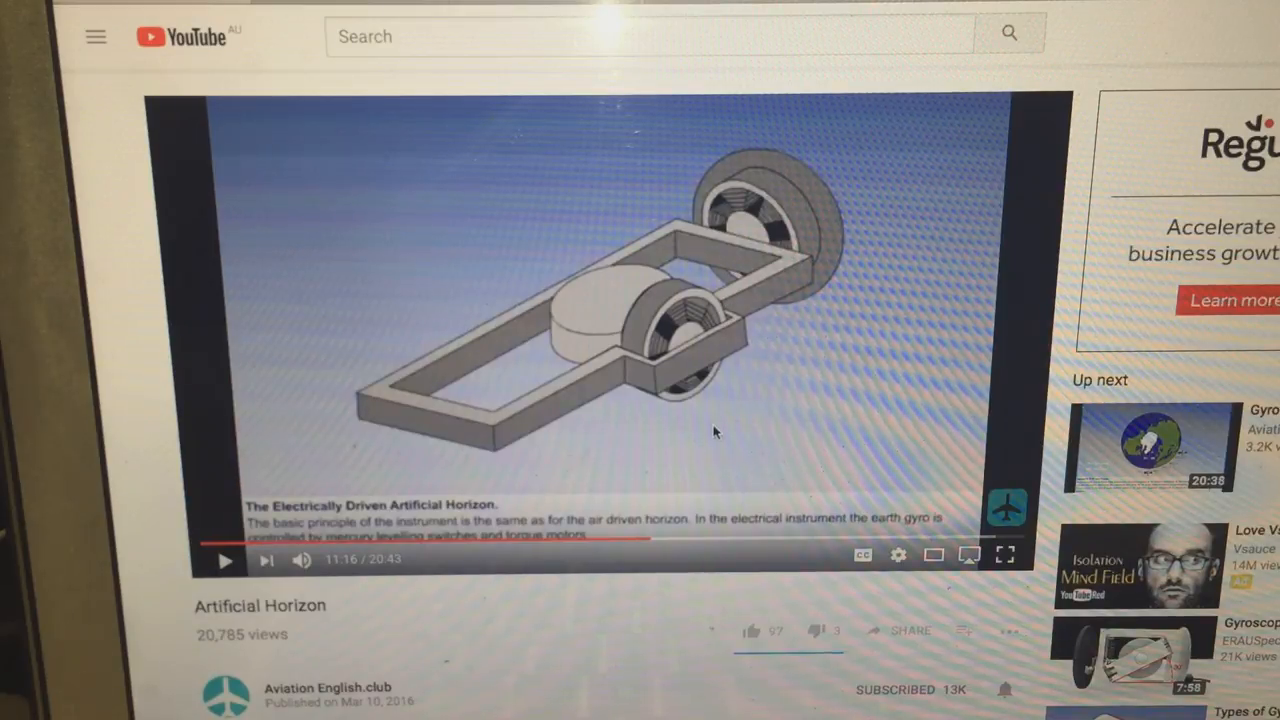